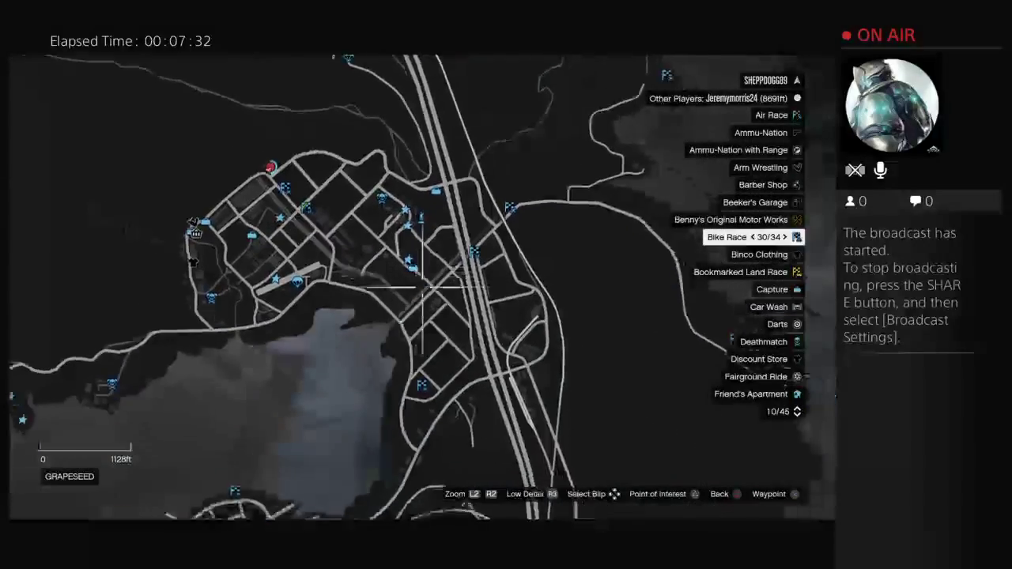
Scroll down in the Interaction Menu to reach the Inventory section
{"action": "scroll", "scroll_direction": "down", "scroll_amount": 3}
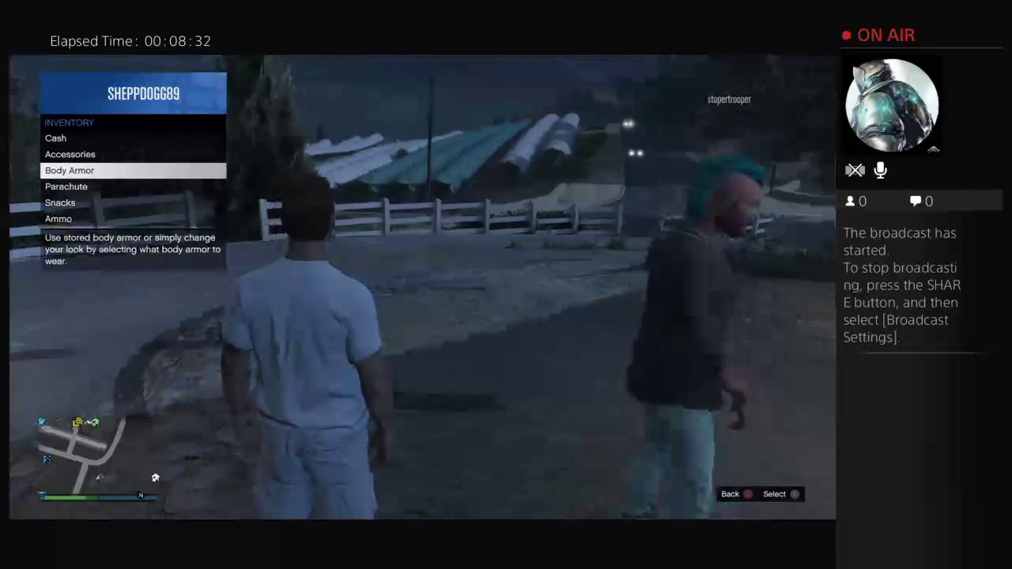
Cycle the saved outfits from ARMY to CREW, wearing the hooded ski-mask look
{"action": "key", "text": "Down"}
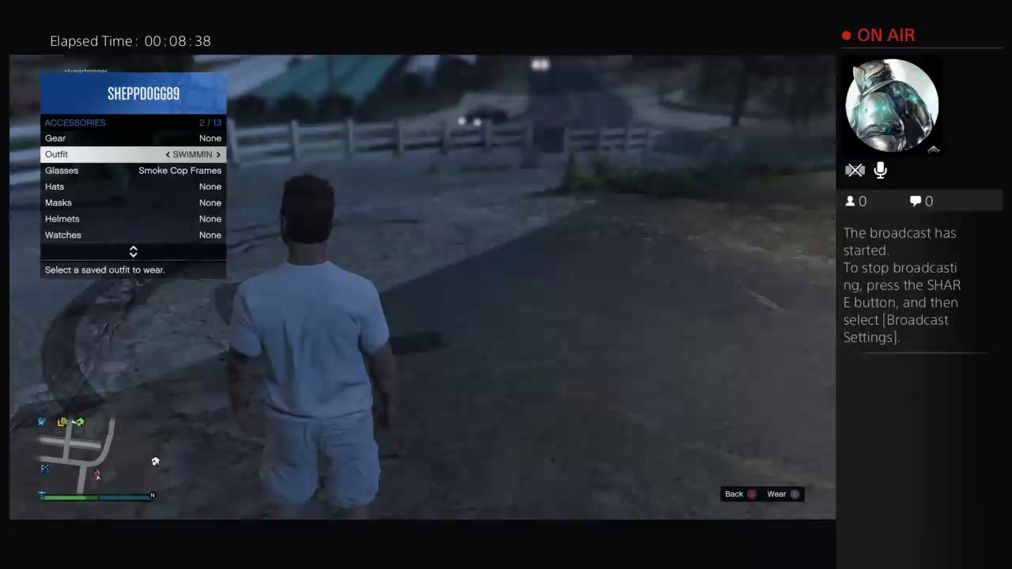
{"action": "left_click", "coordinate": [218, 154]}
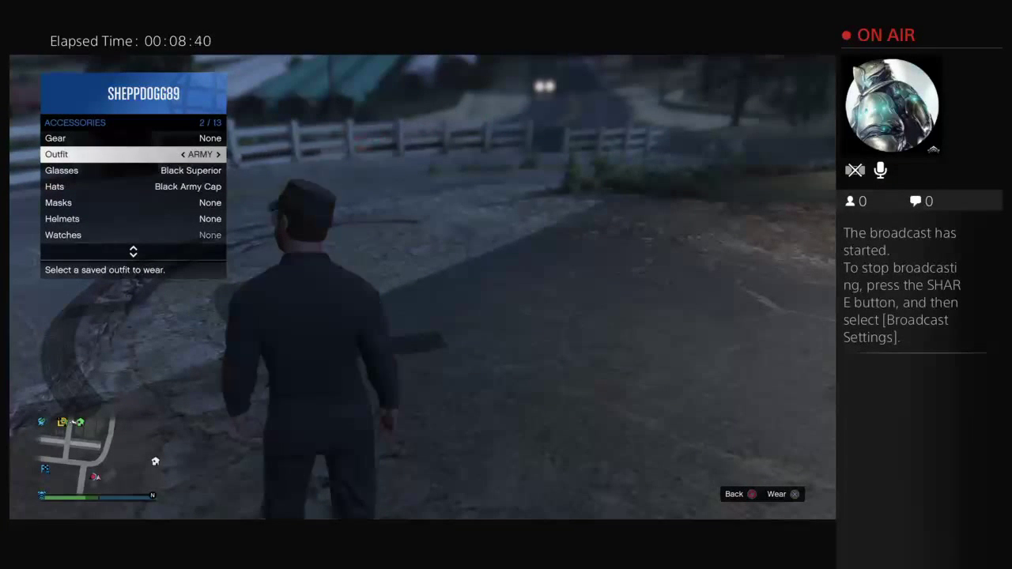
{"action": "left_click", "coordinate": [219, 154]}
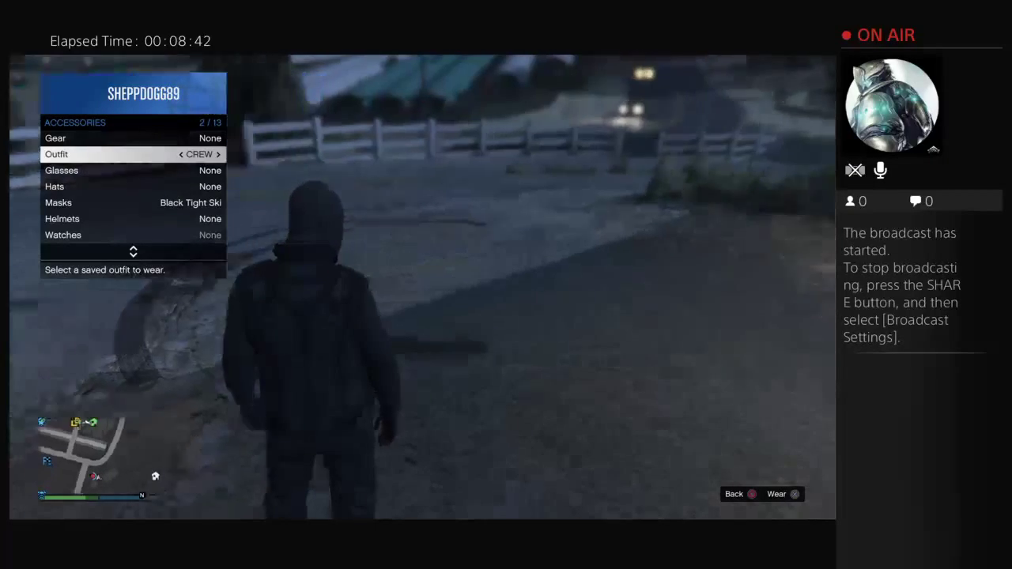